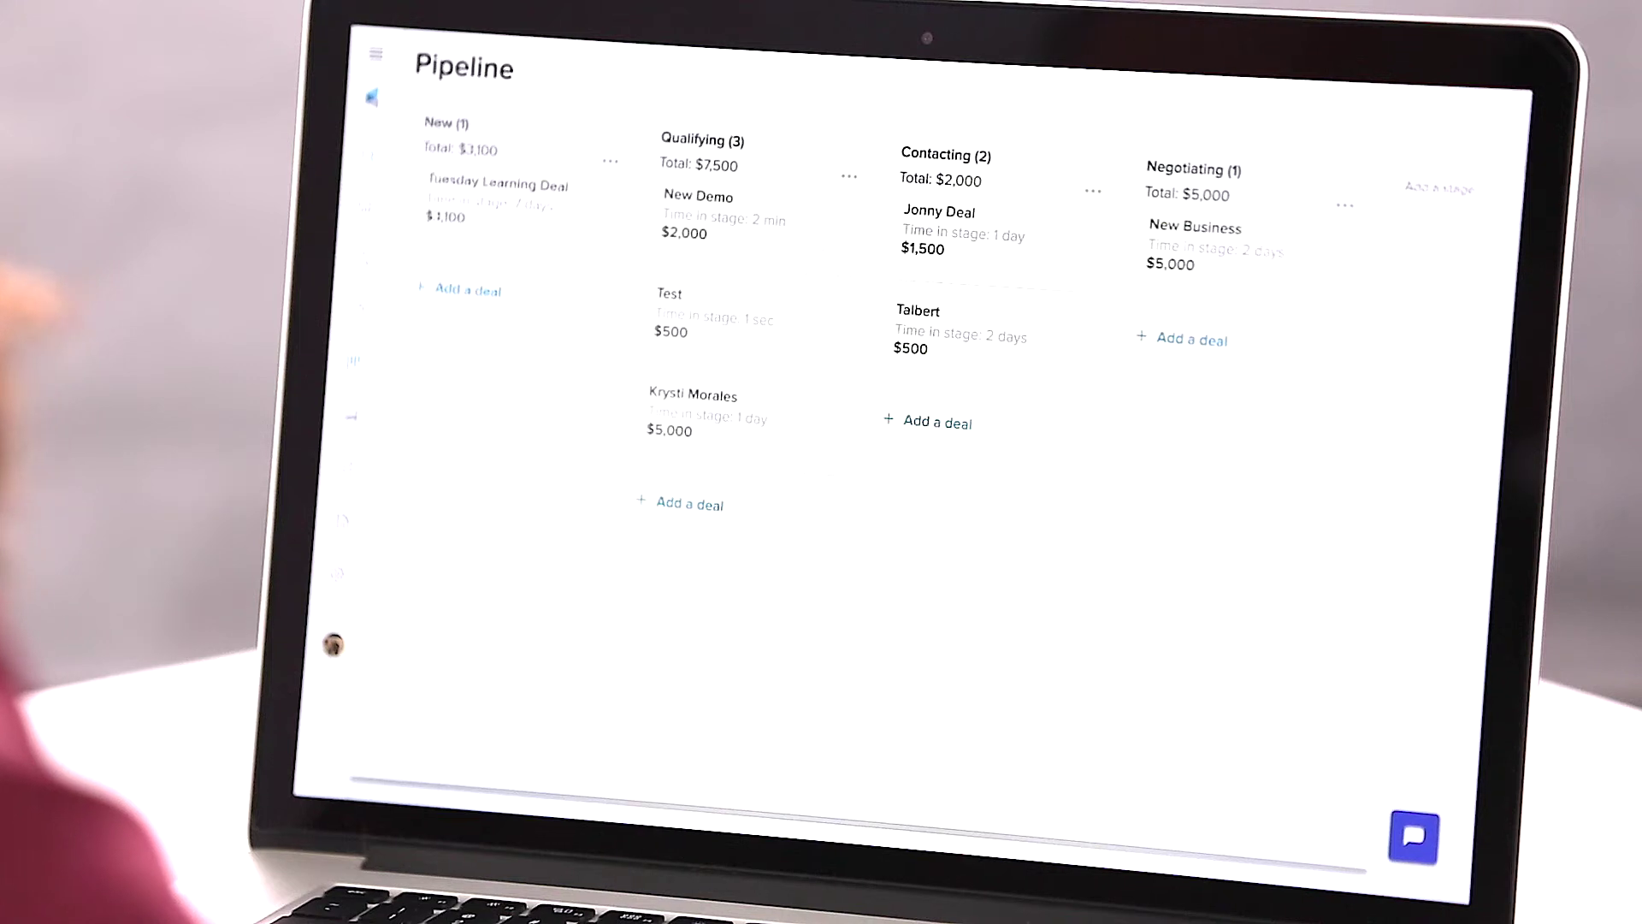
mouse_move(749, 165)
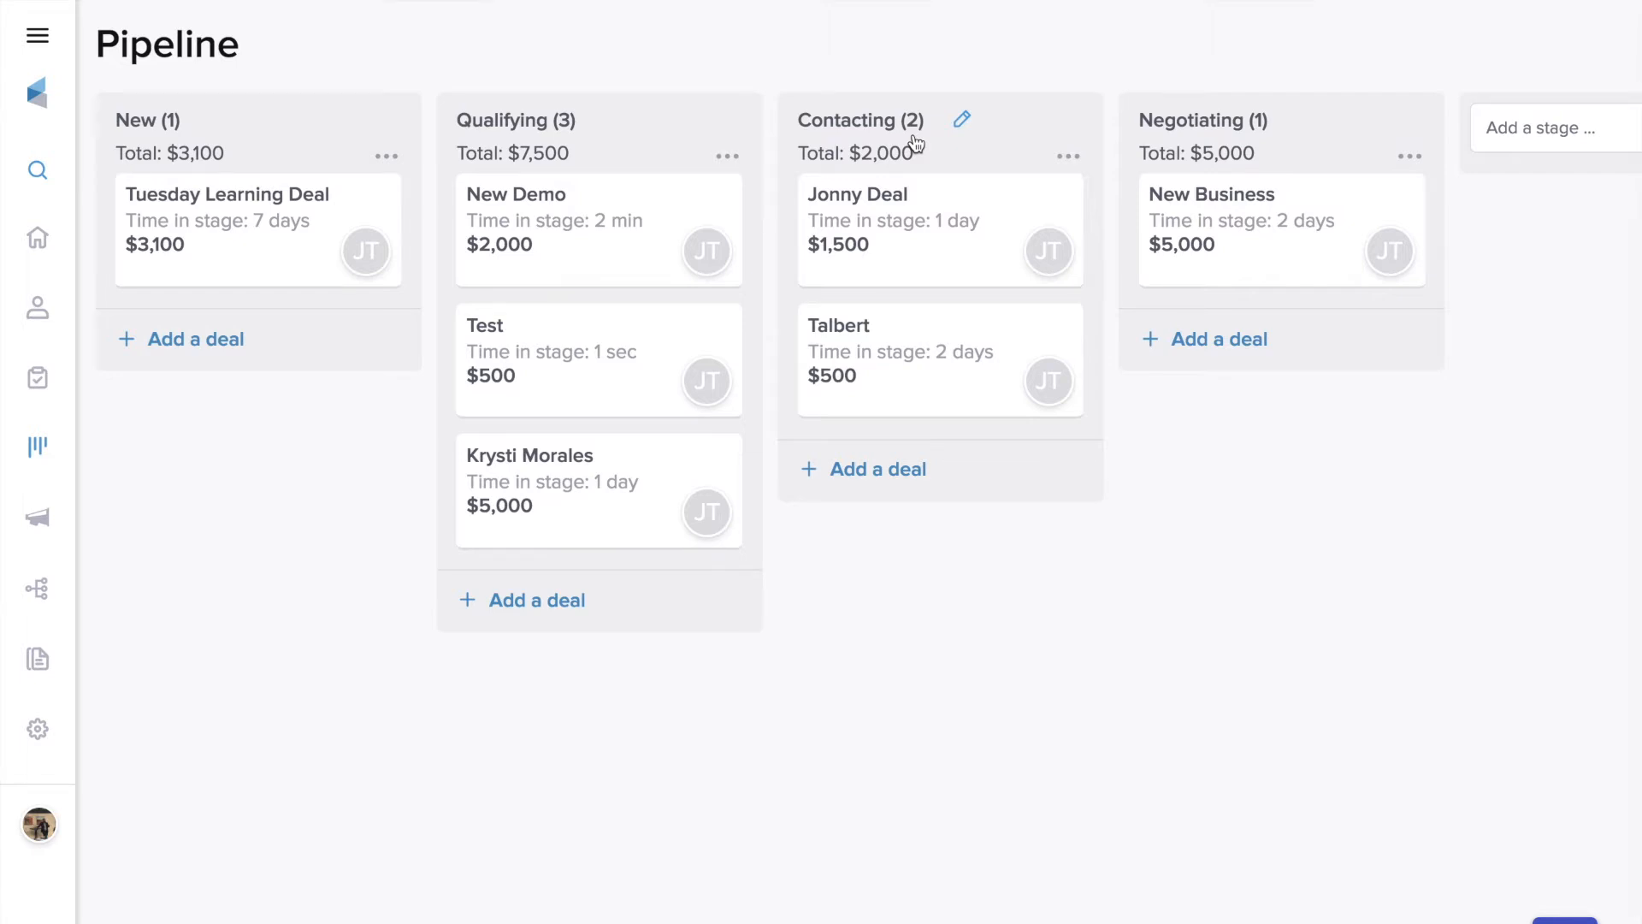
mouse_move(195, 338)
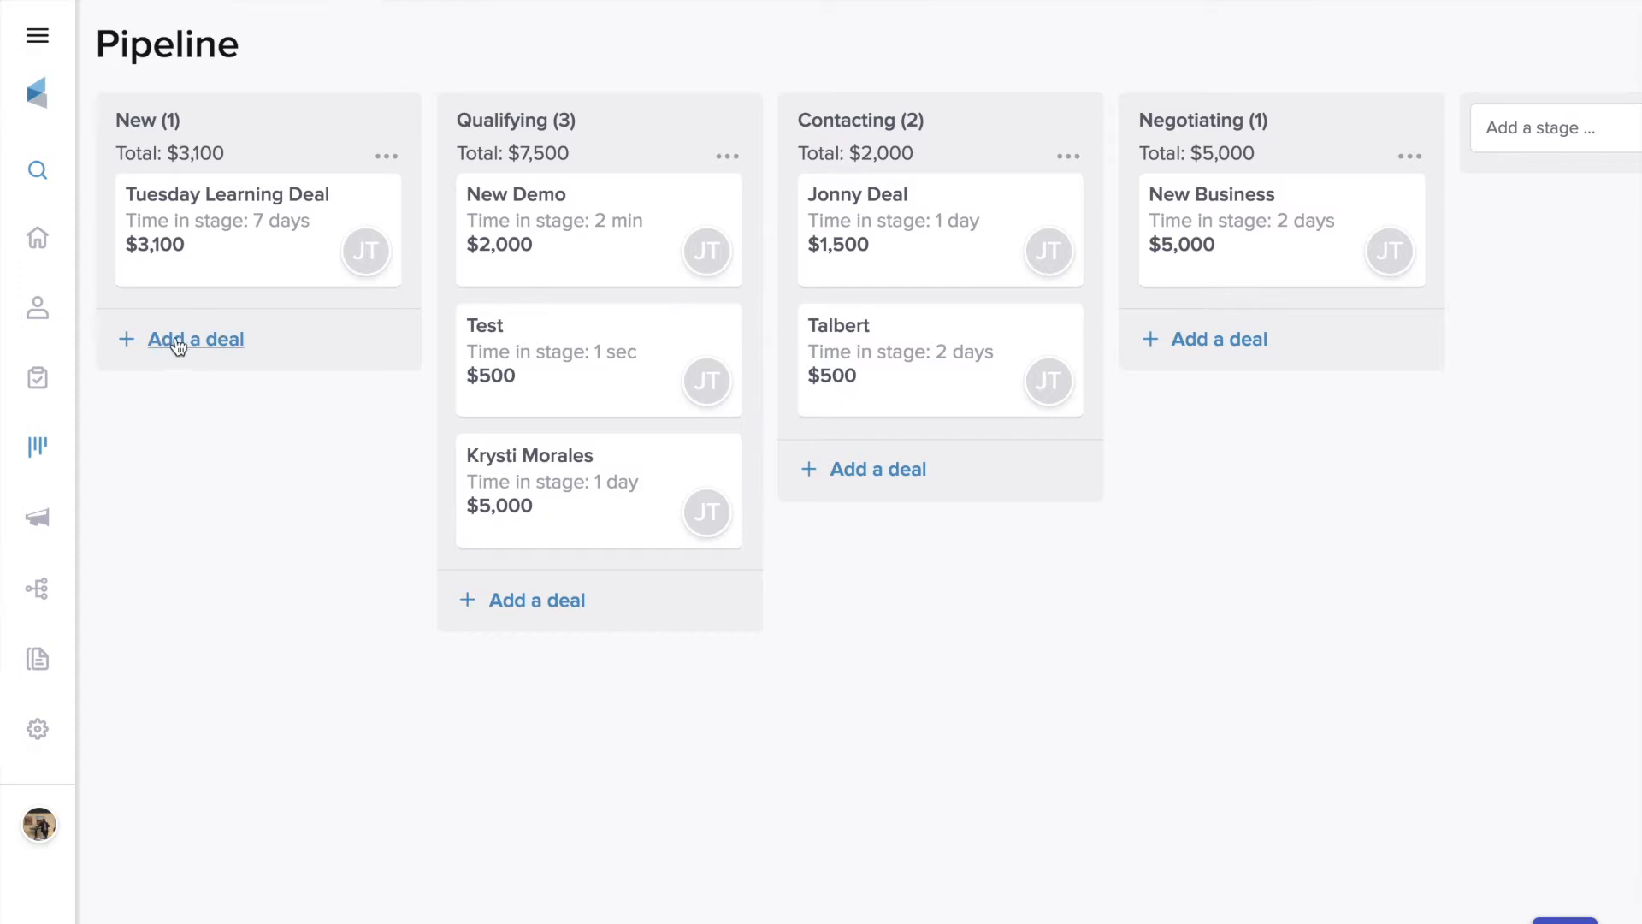
Start a New-stage deal named 'New Sale' and search contacts for 'jimm'.
click(195, 339)
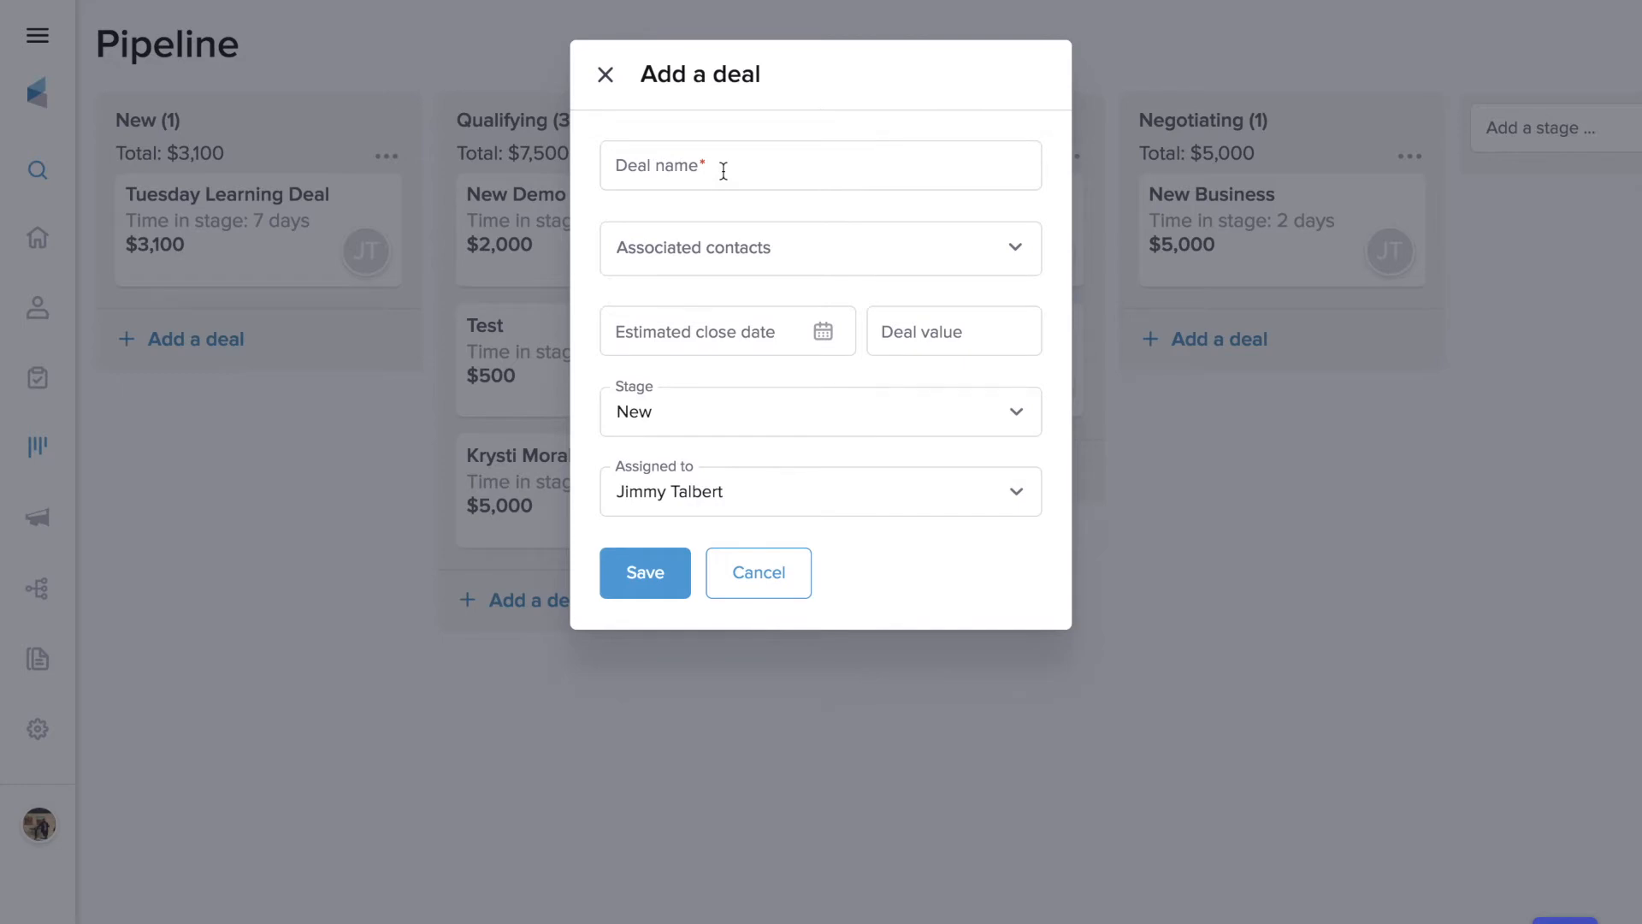
click(820, 164)
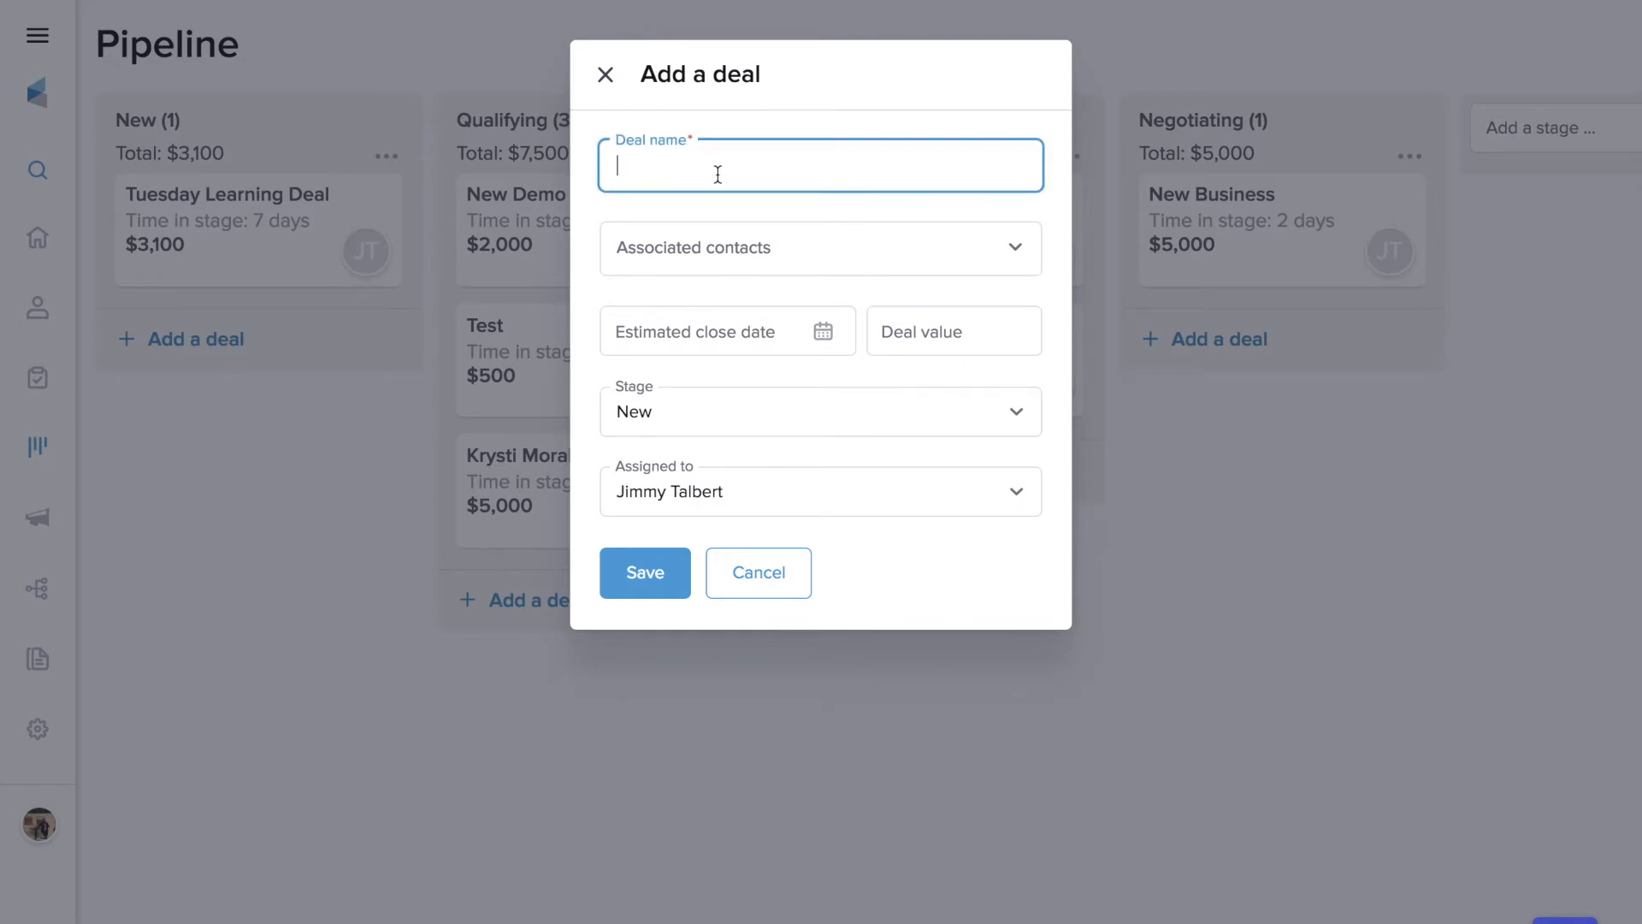
text(New Sale)
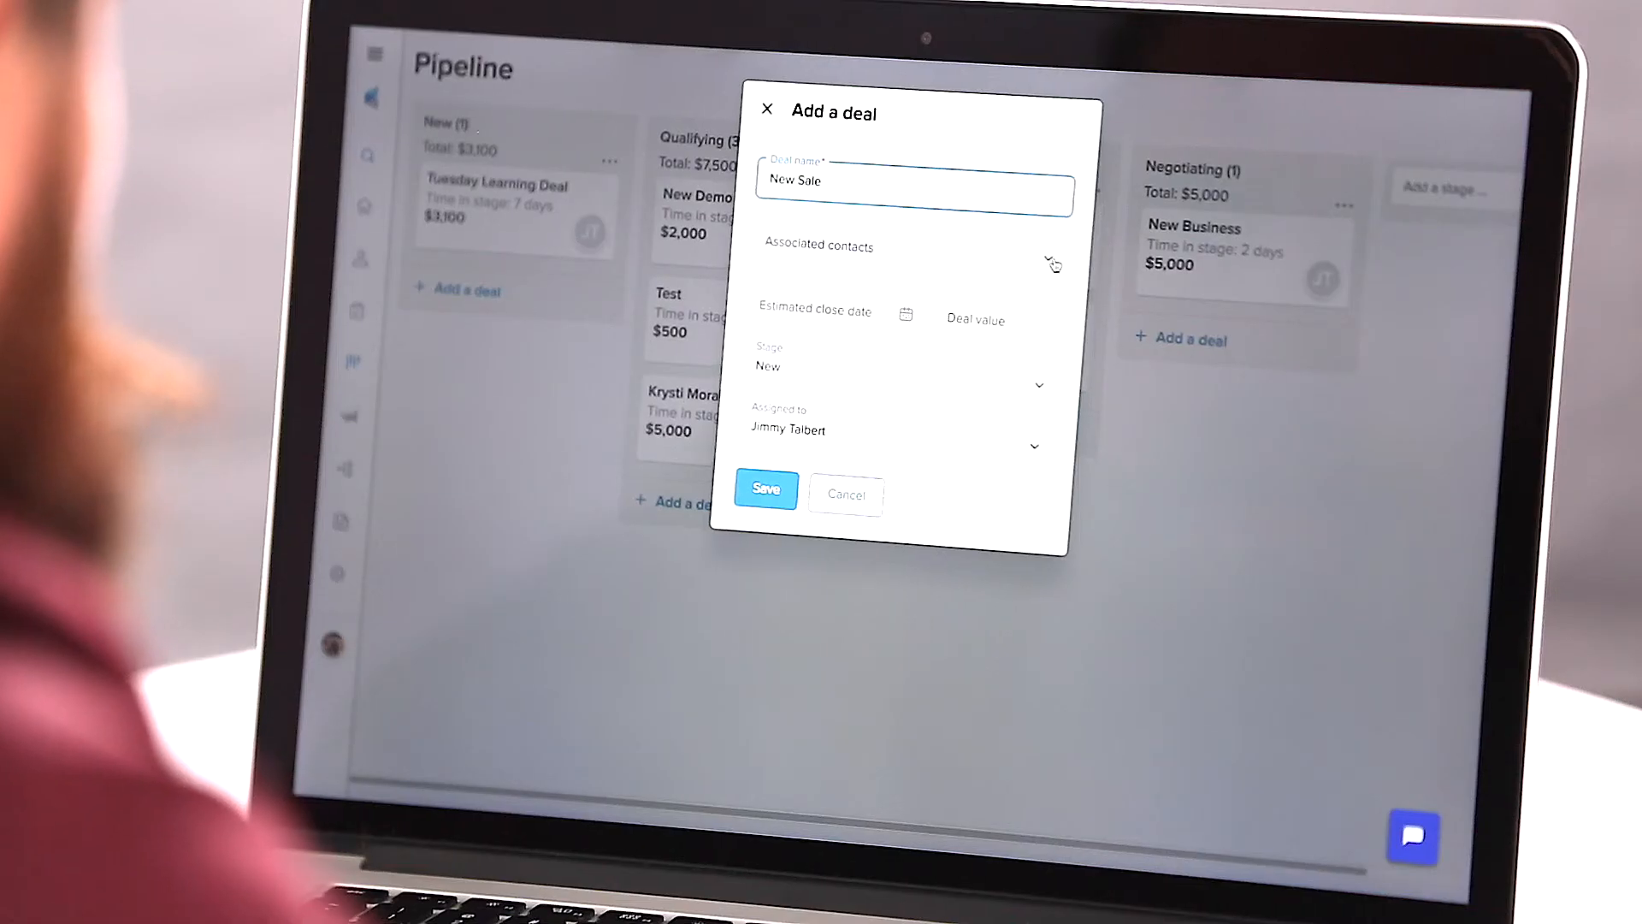
text(jimm)
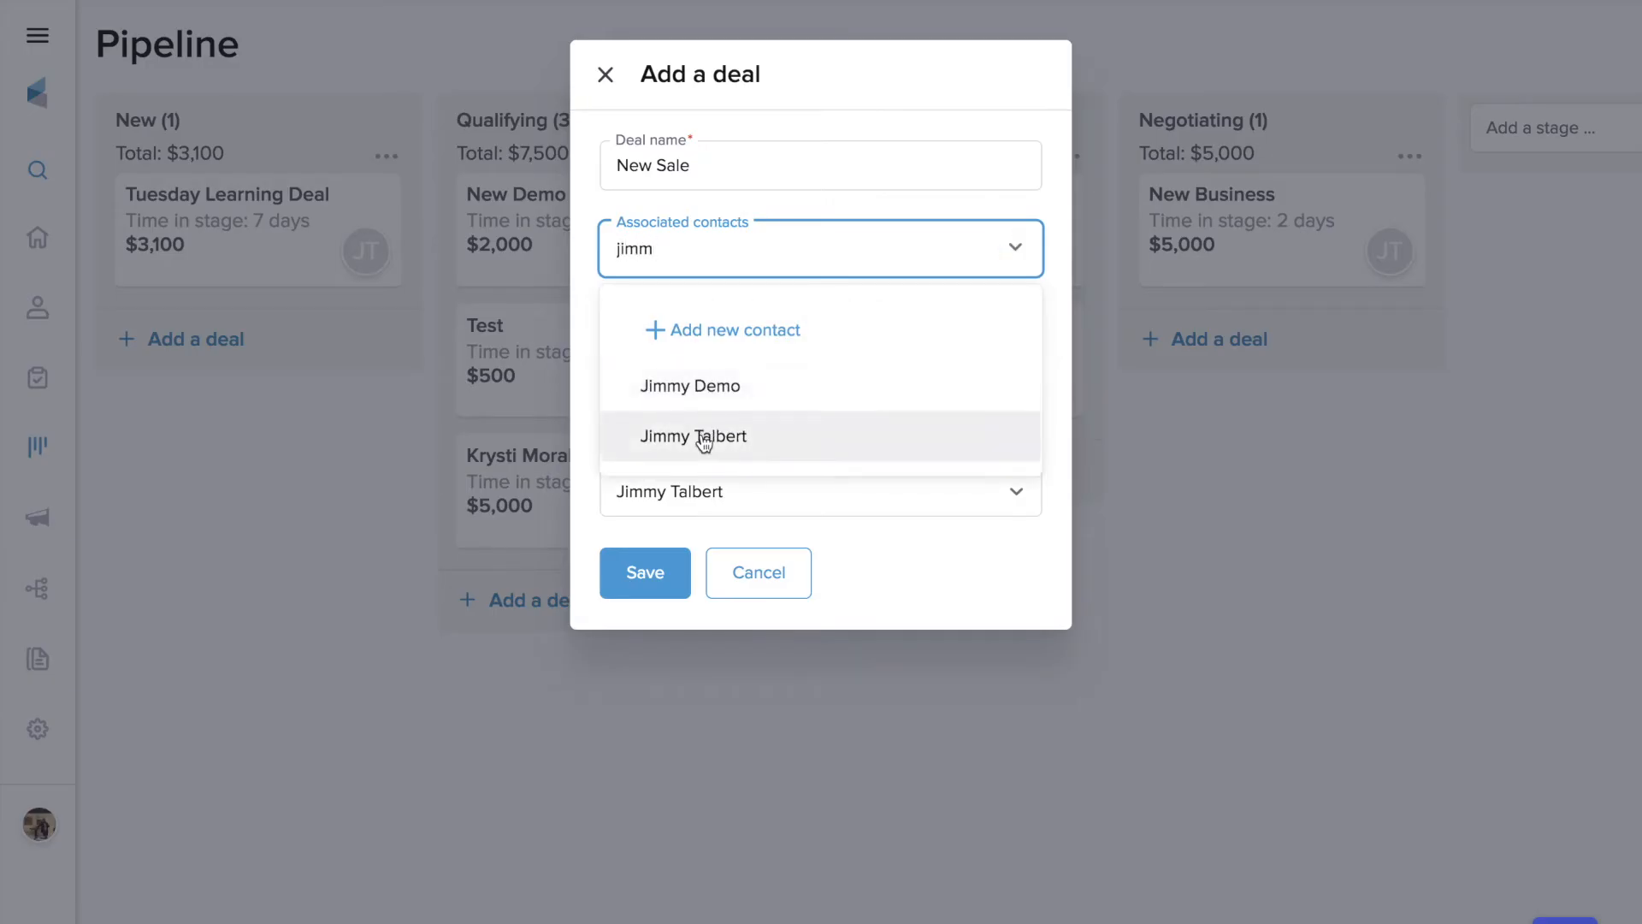
click(694, 438)
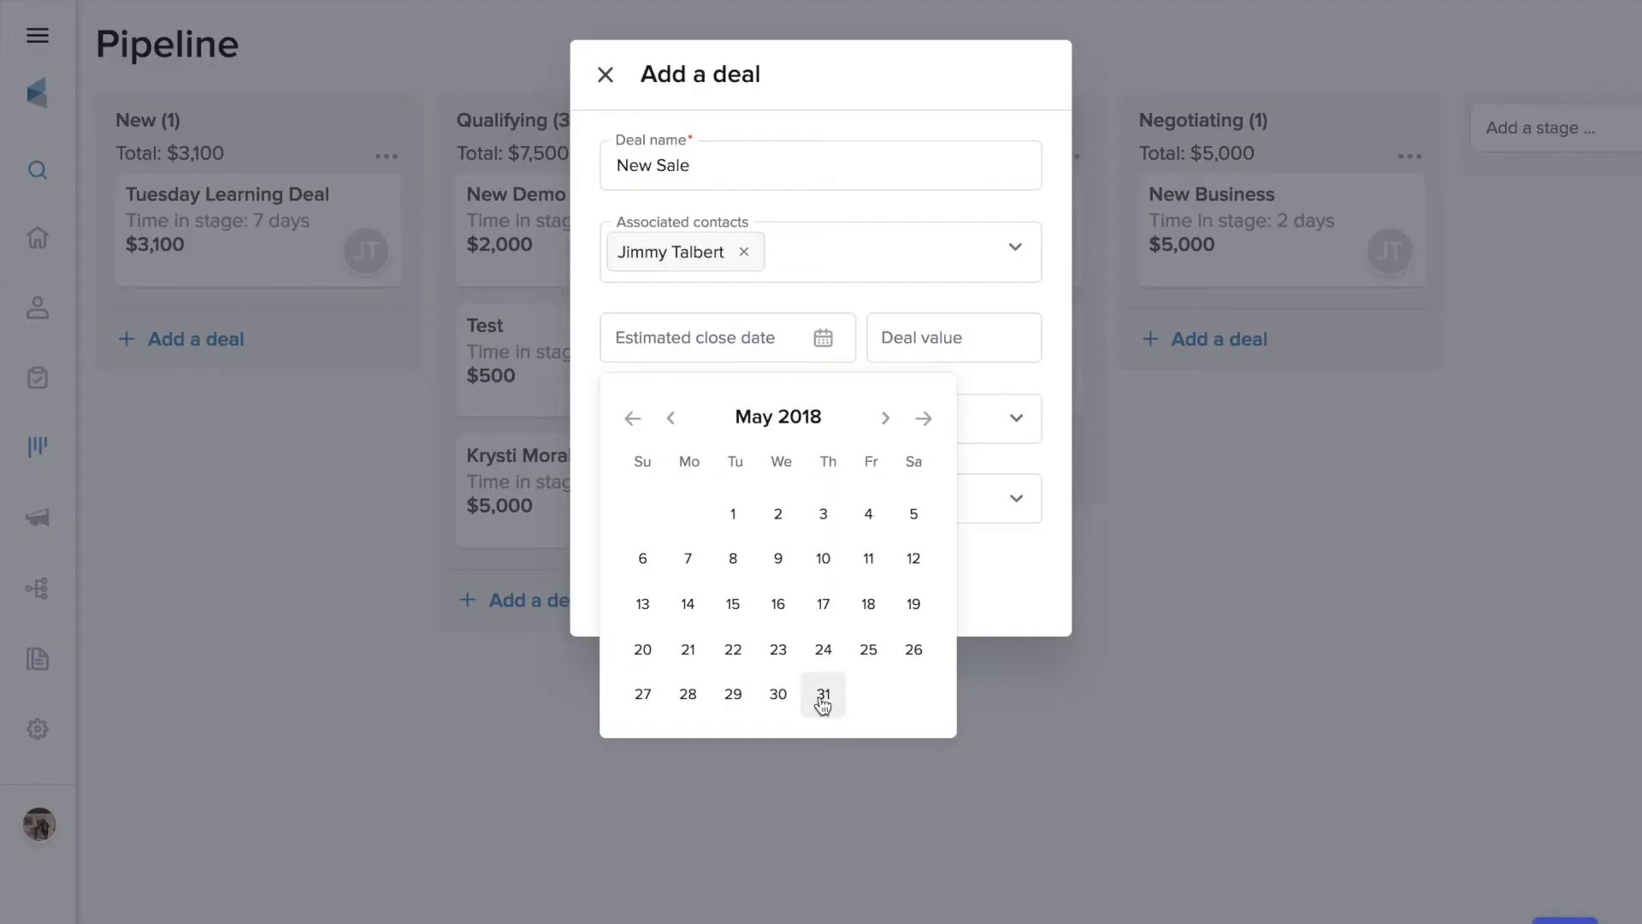
click(822, 693)
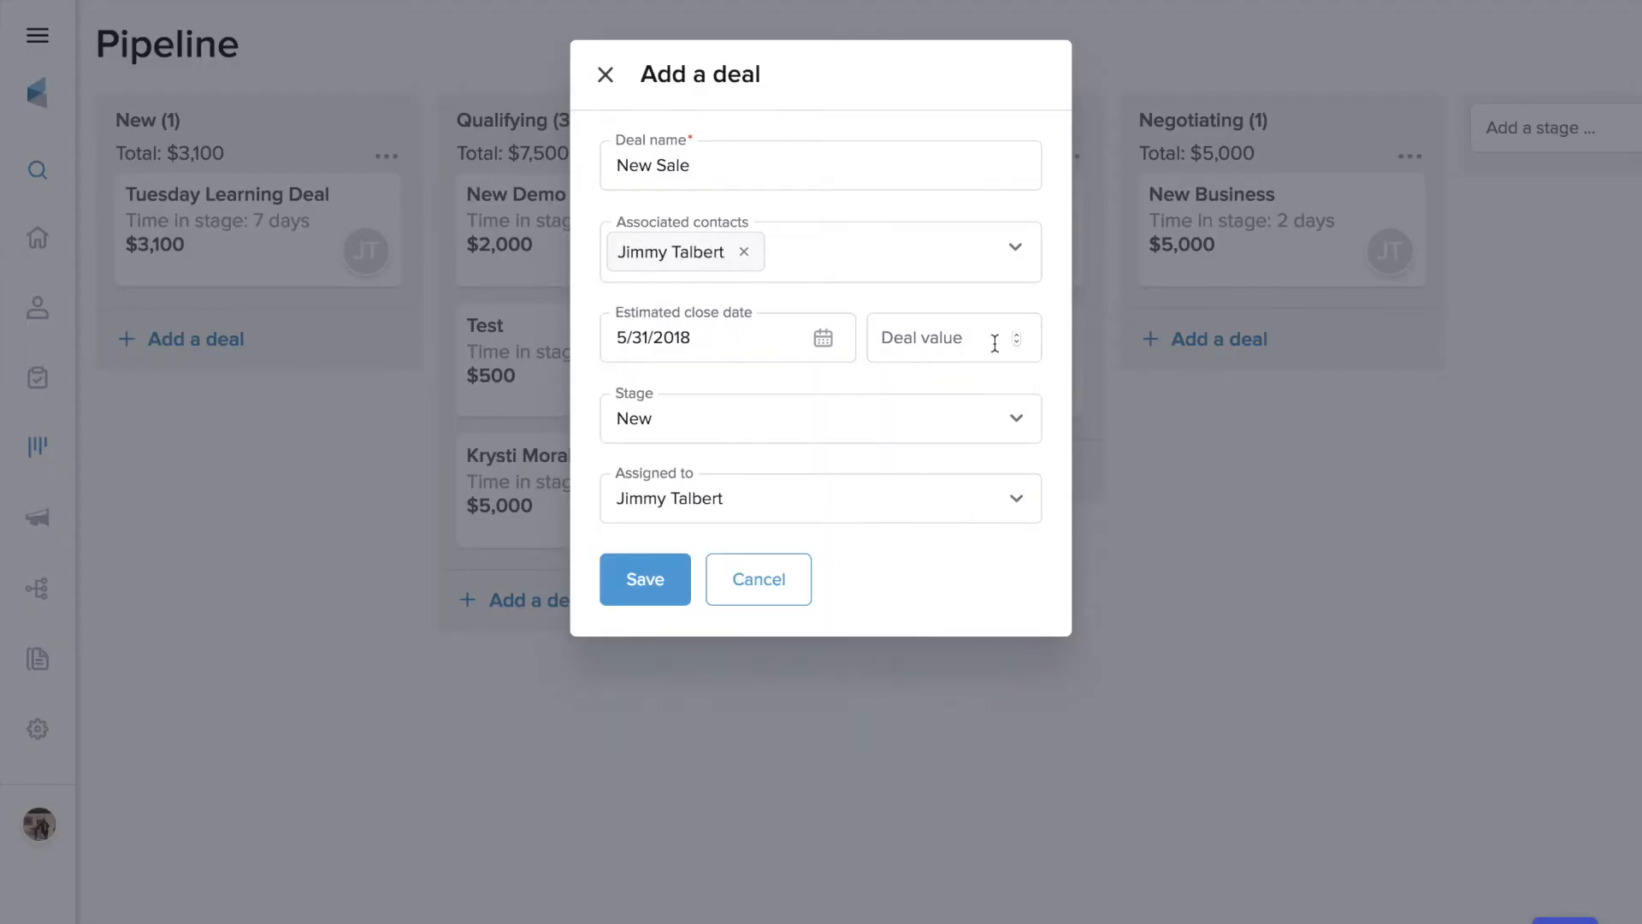
click(948, 337)
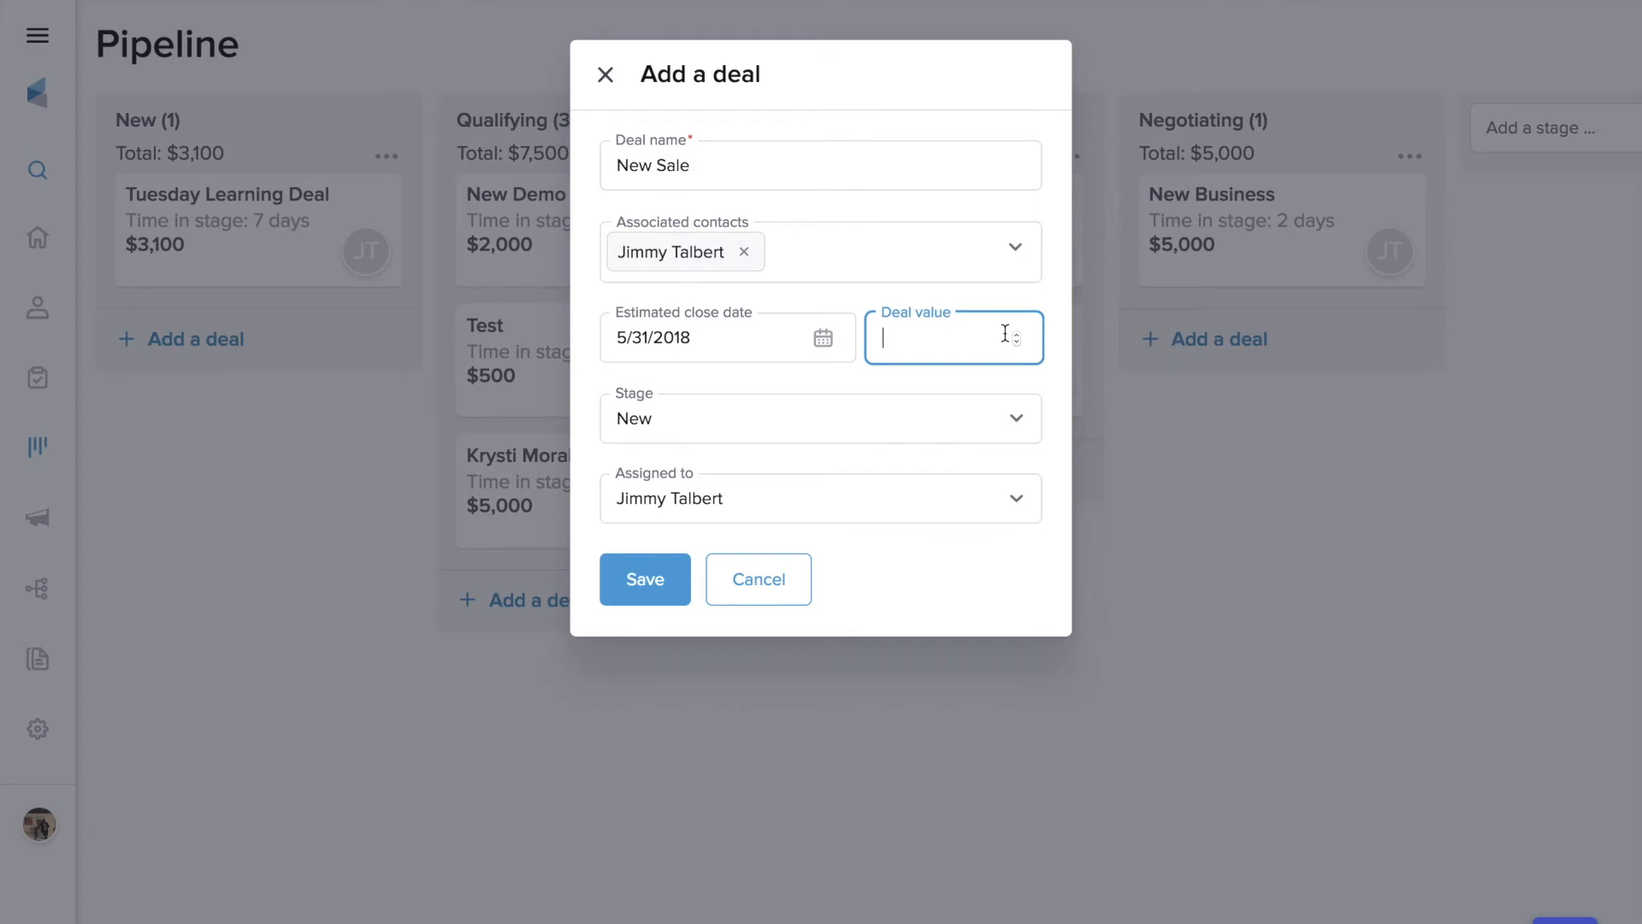
text(900)
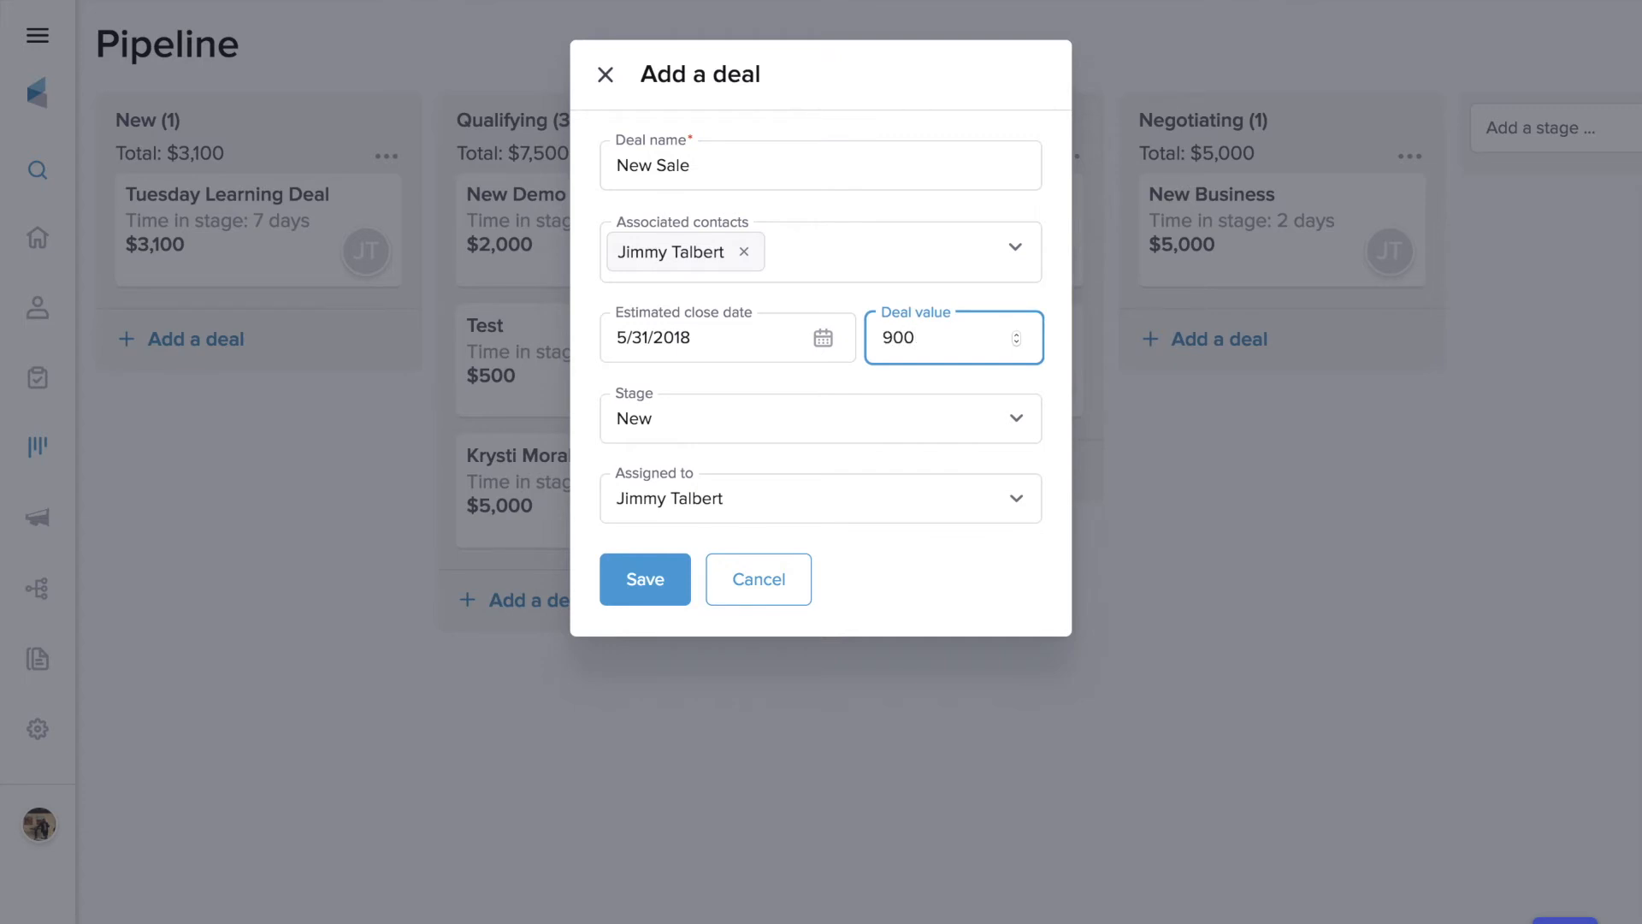
mouse_move(645, 579)
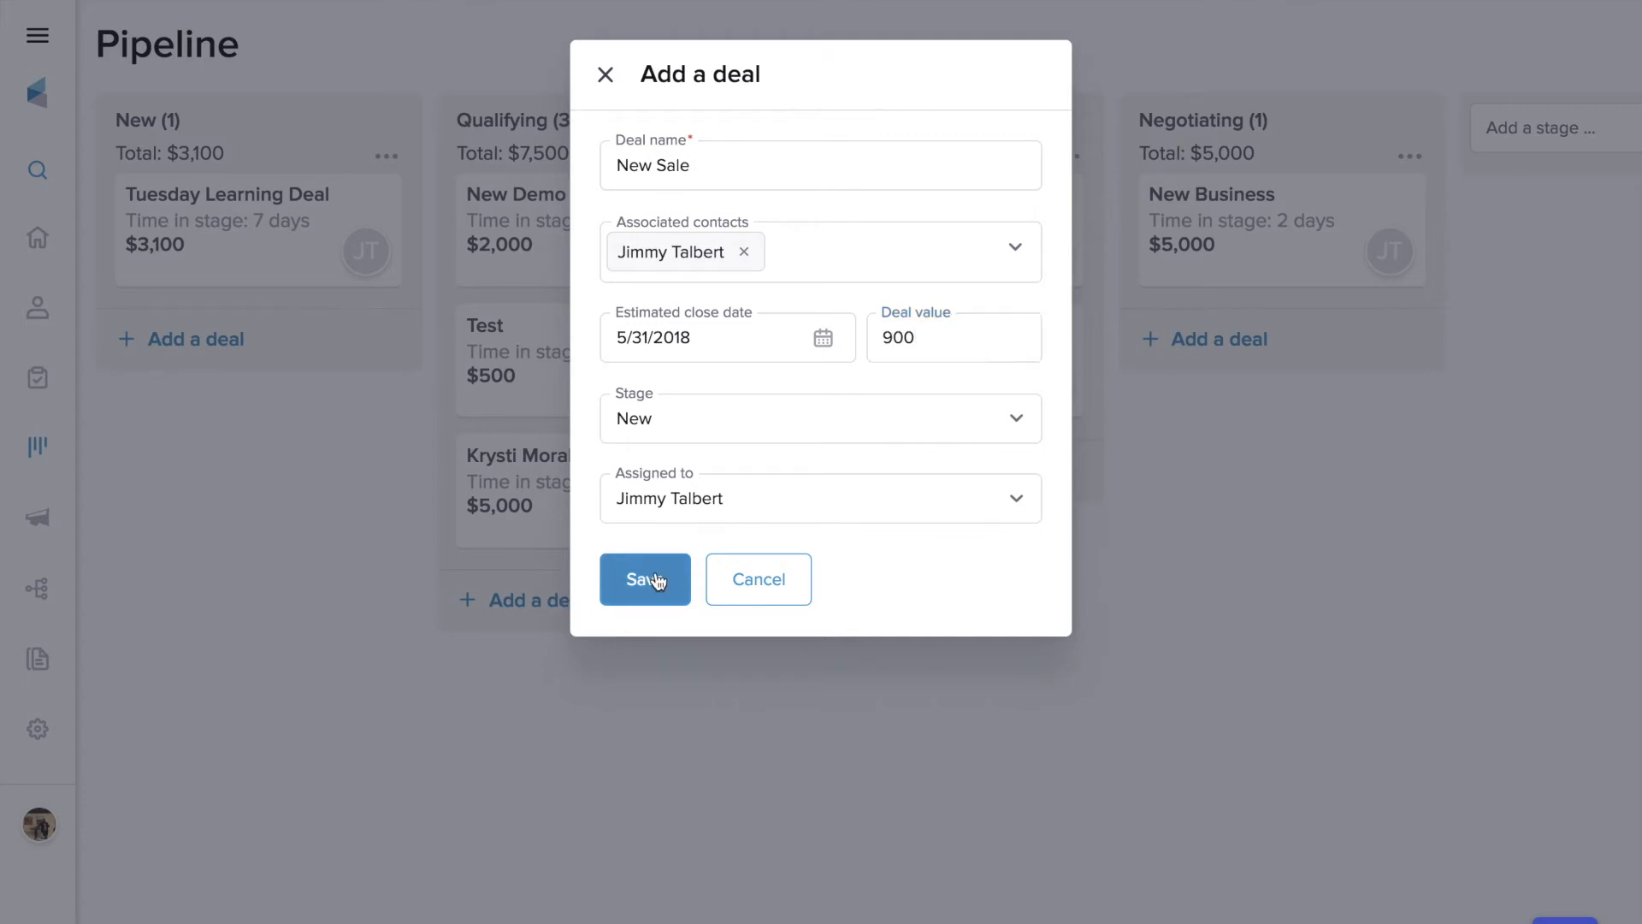
click(644, 579)
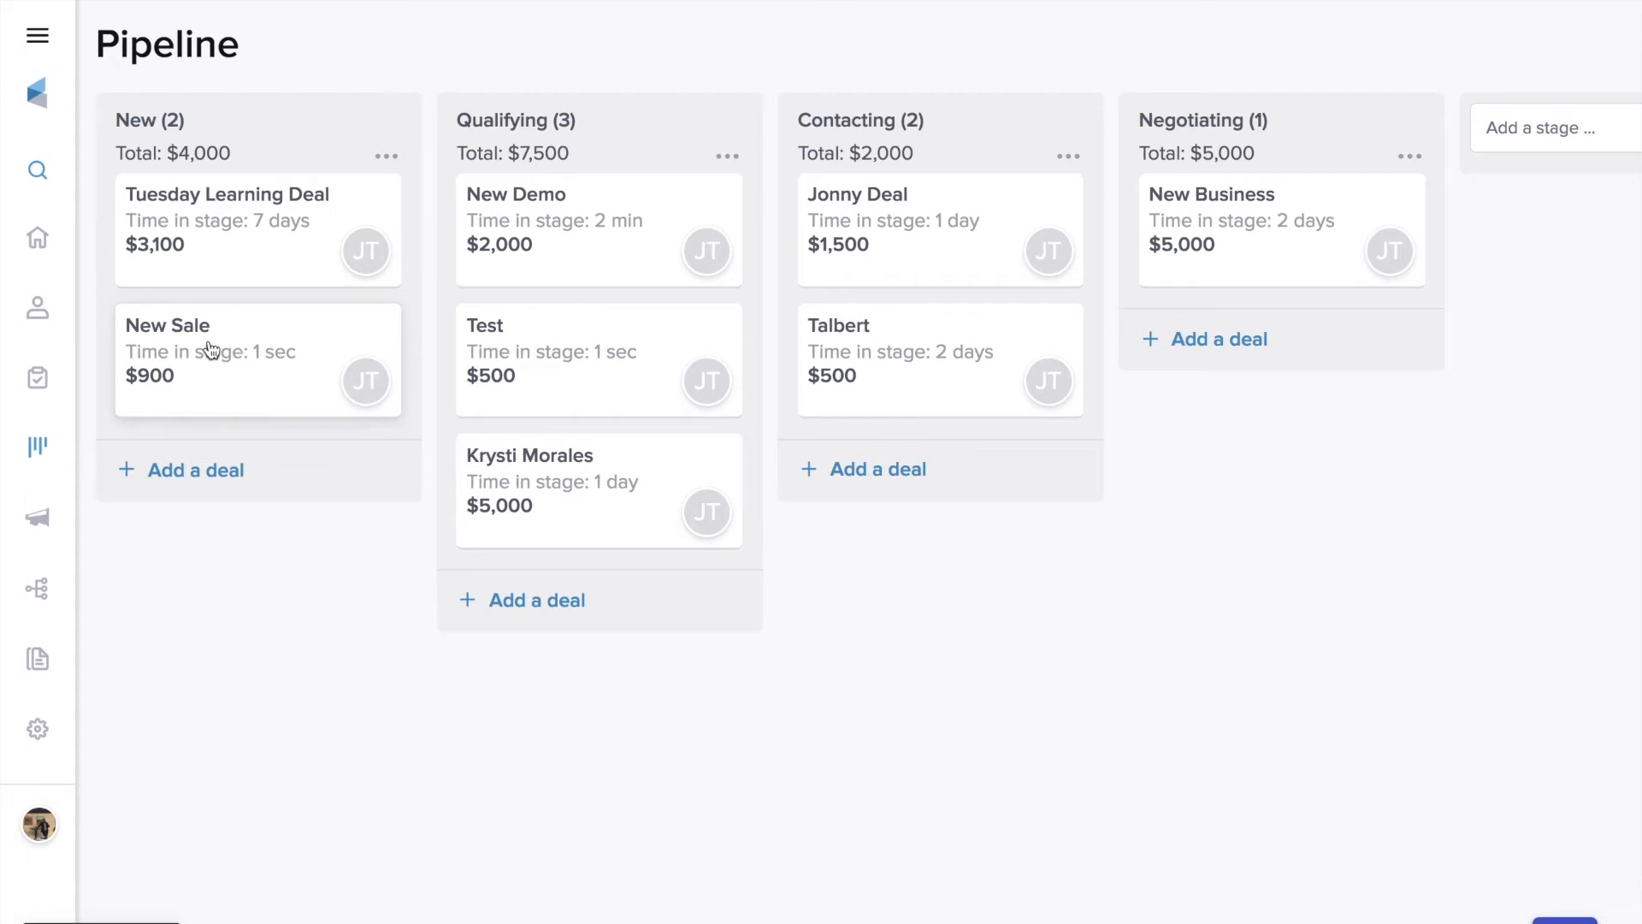
Open the New Sale card in the New column to view its $900 details.
click(210, 351)
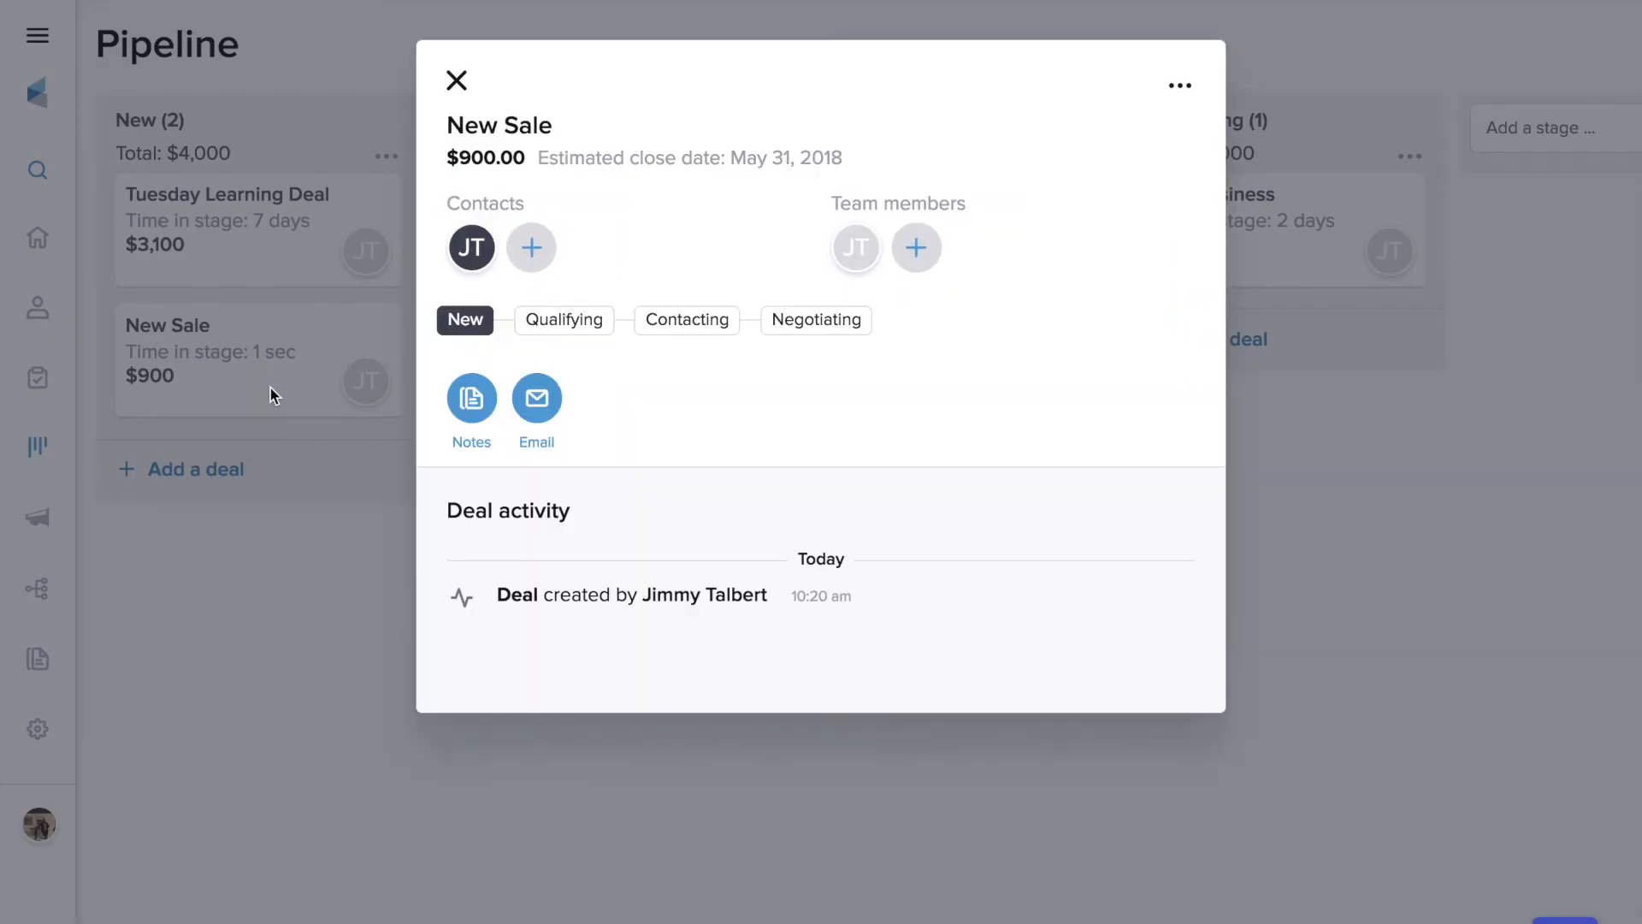
mouse_move(676, 620)
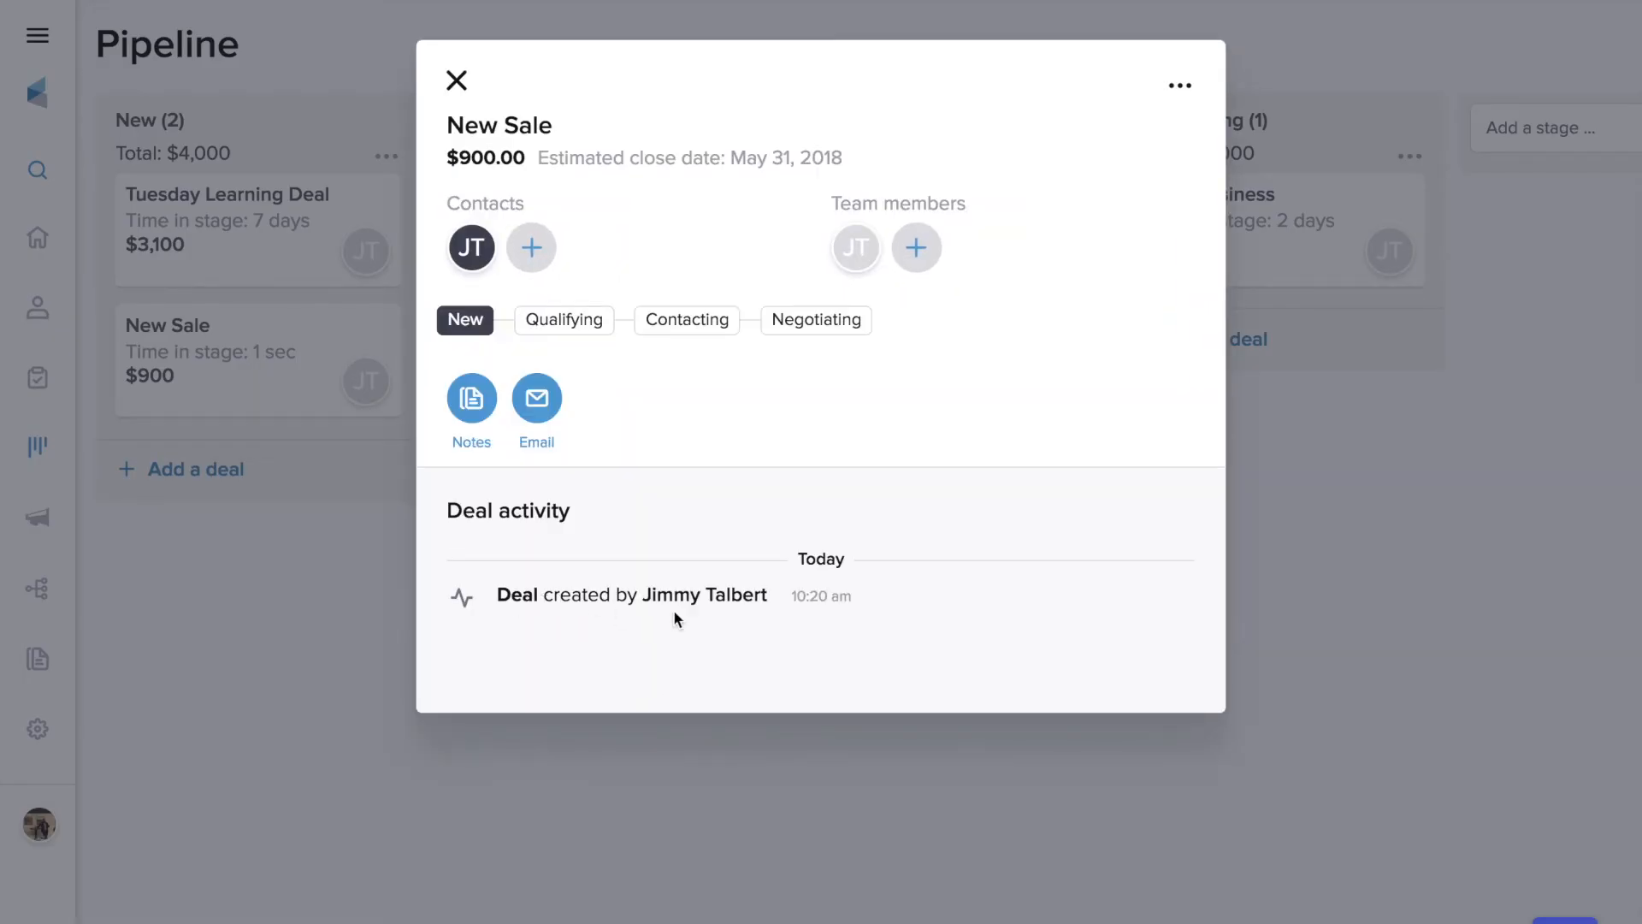
mouse_move(703, 634)
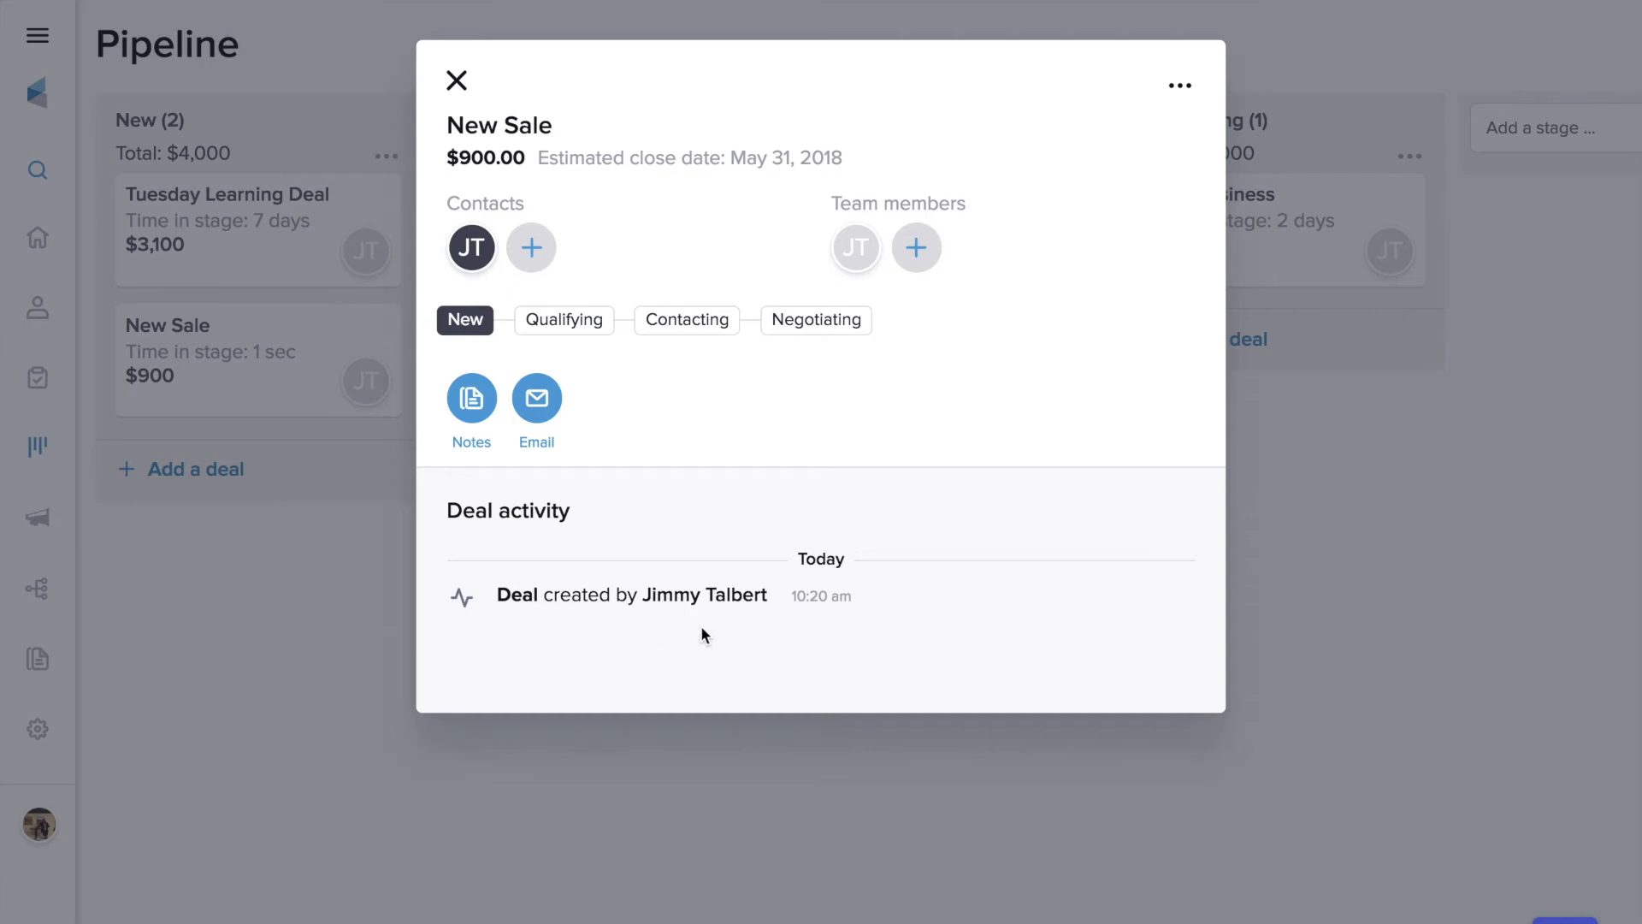
mouse_move(536, 400)
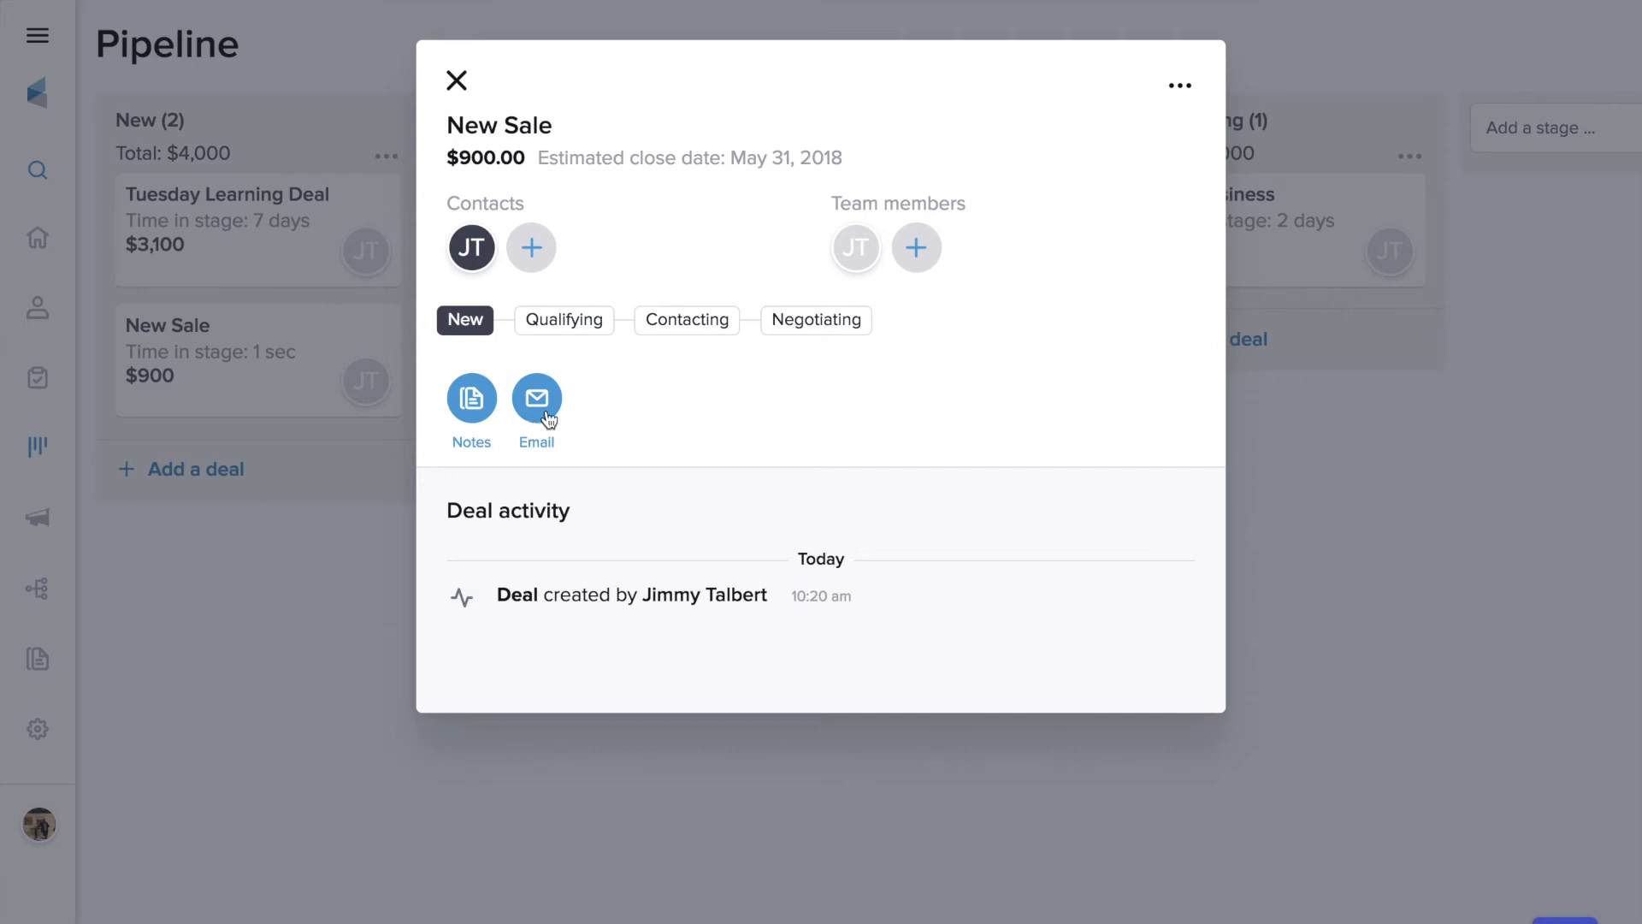
mouse_move(946, 300)
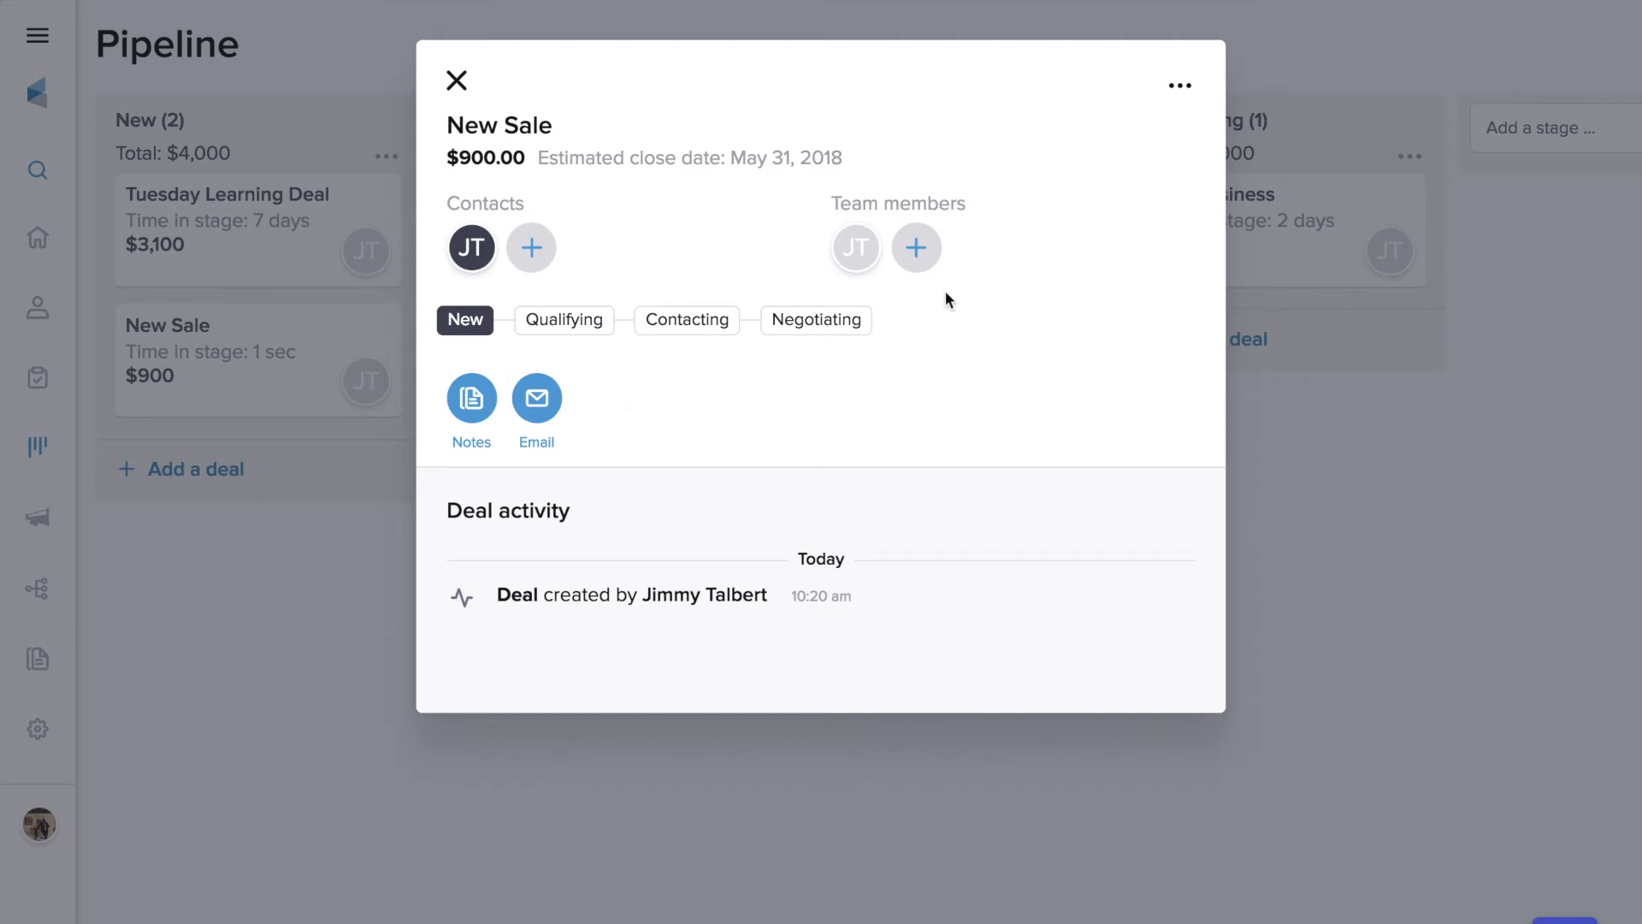
mouse_move(916, 248)
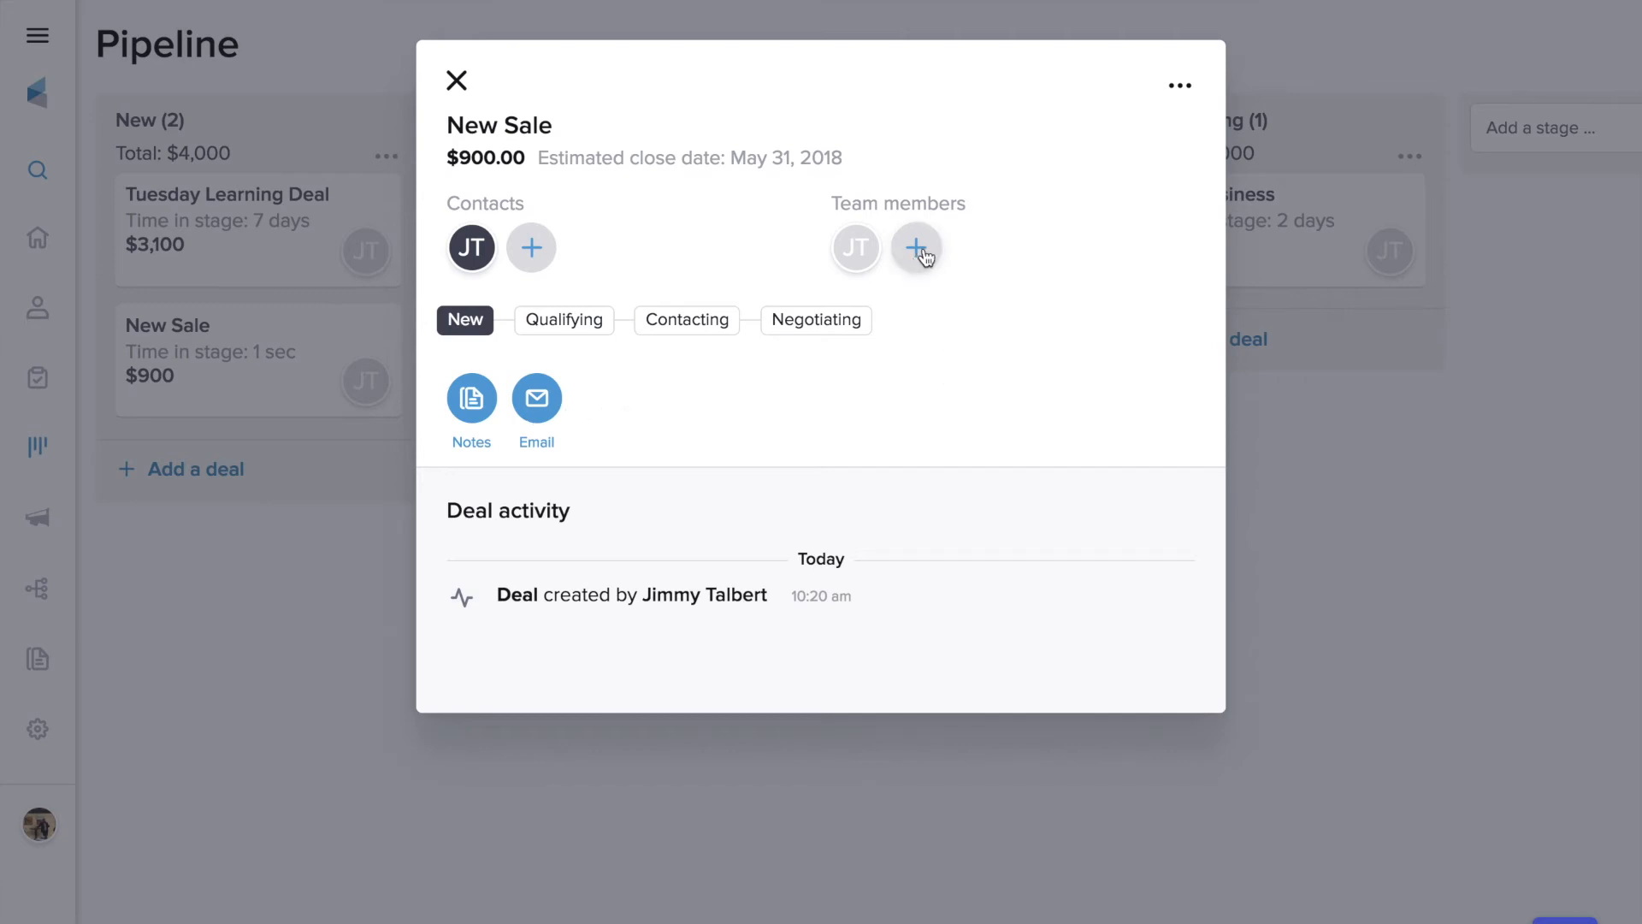